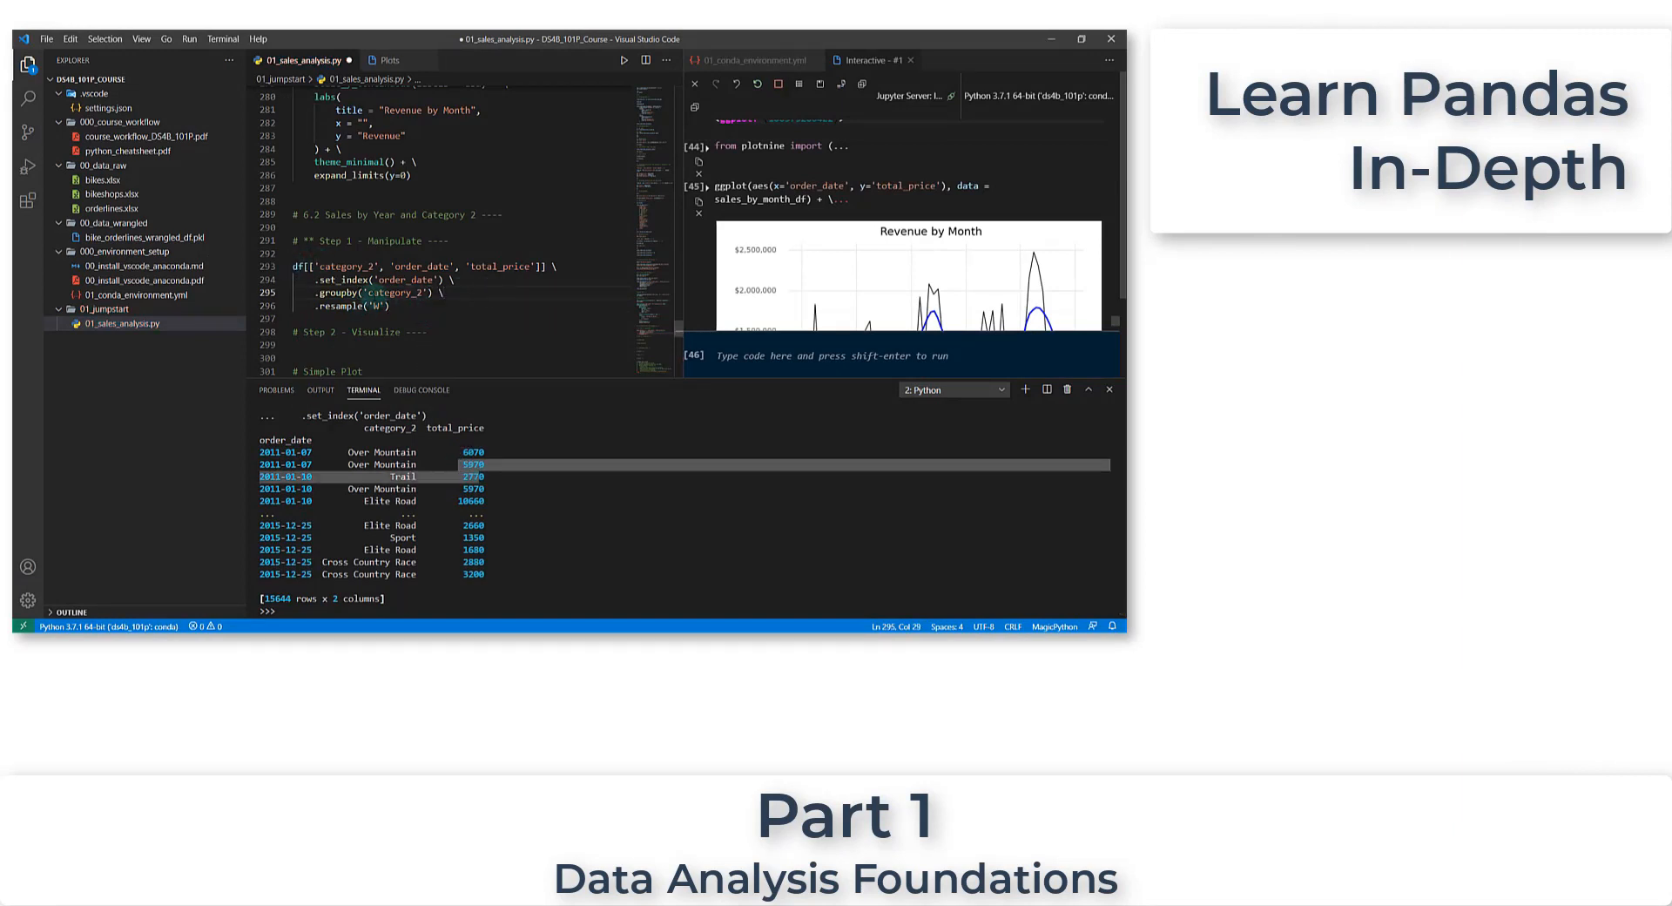
# Scroll the Product Category 2 forecast report past the Performance Summary table to the forecast plots
pyautogui.moveTo(289, 265); pyautogui.dragTo(389, 307)
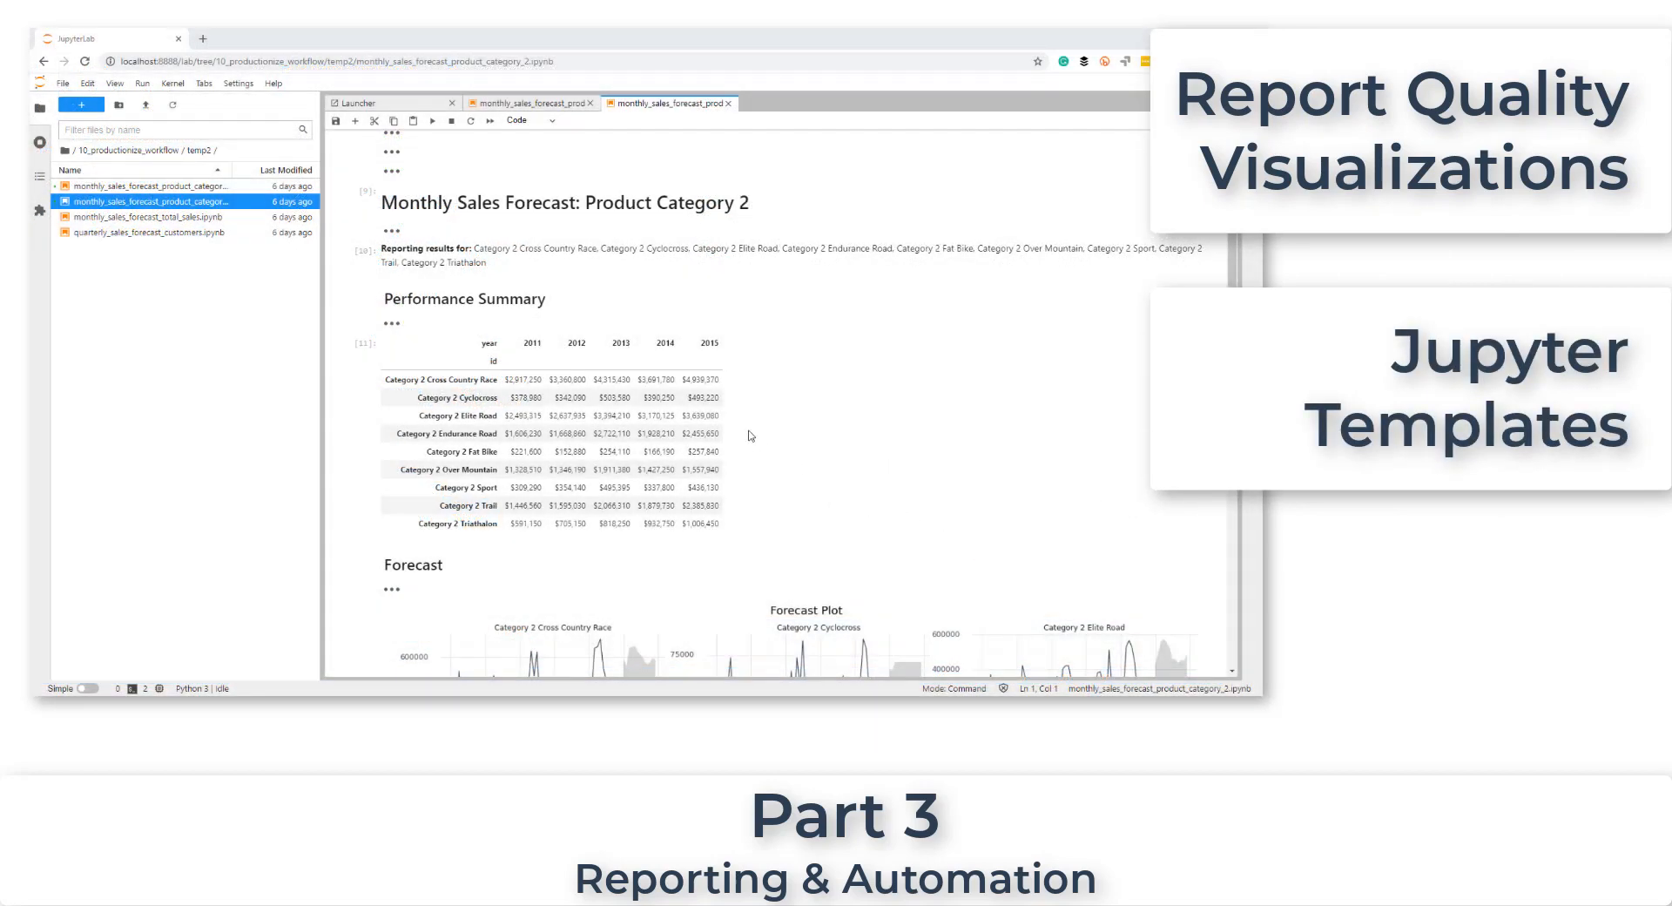
pyautogui.scroll(-3)
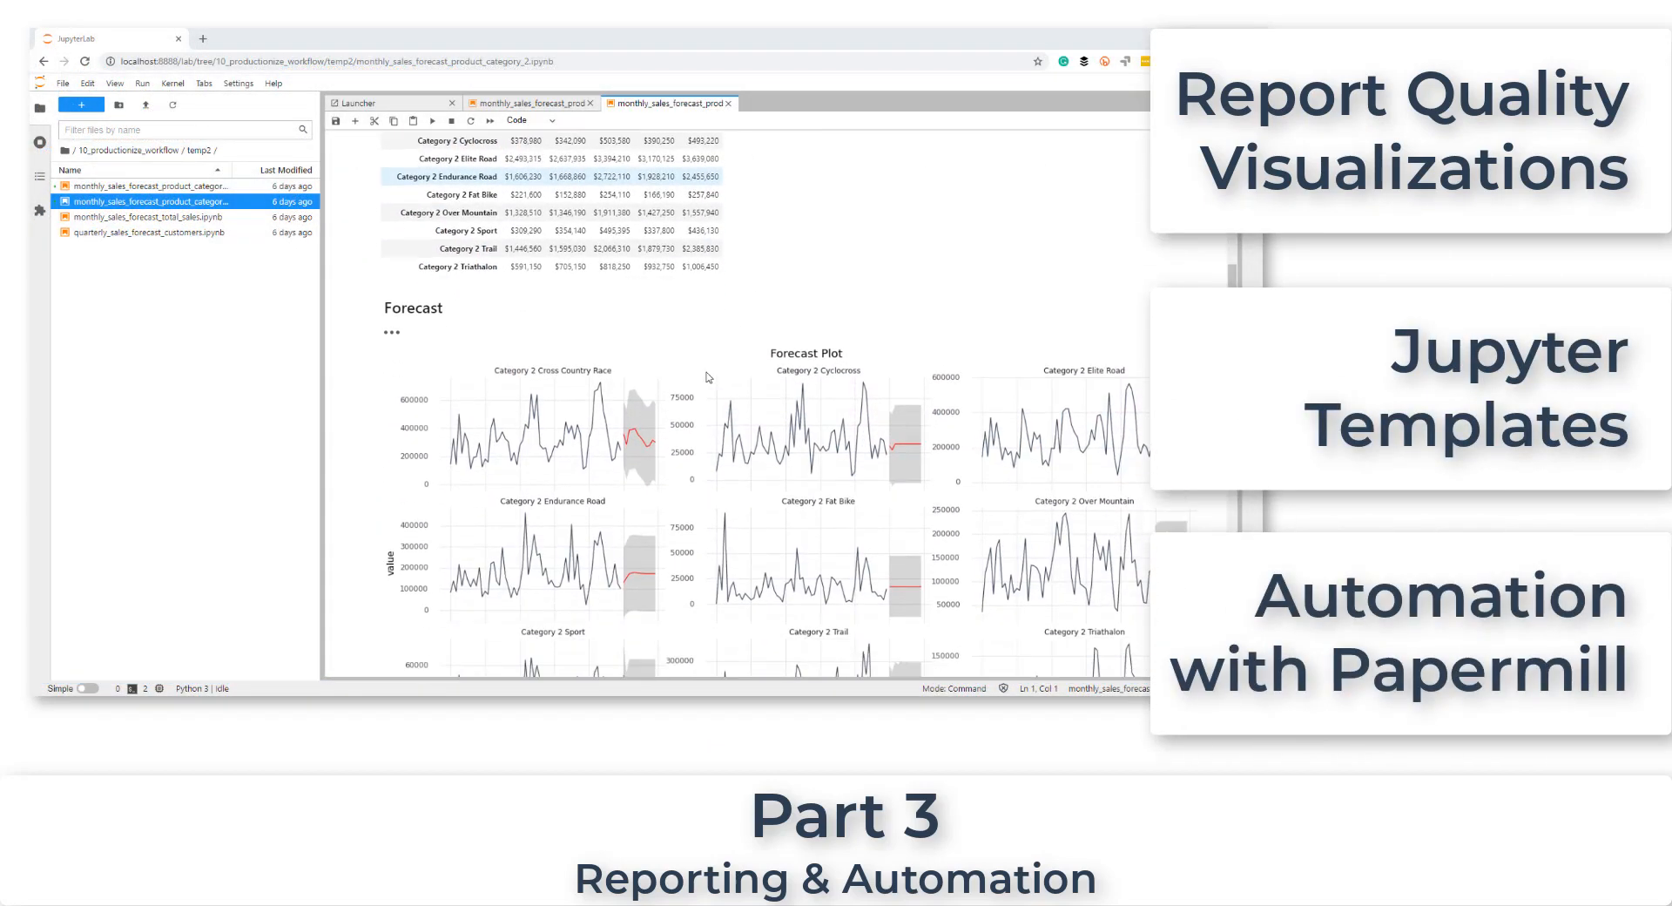
pyautogui.scroll(-3)
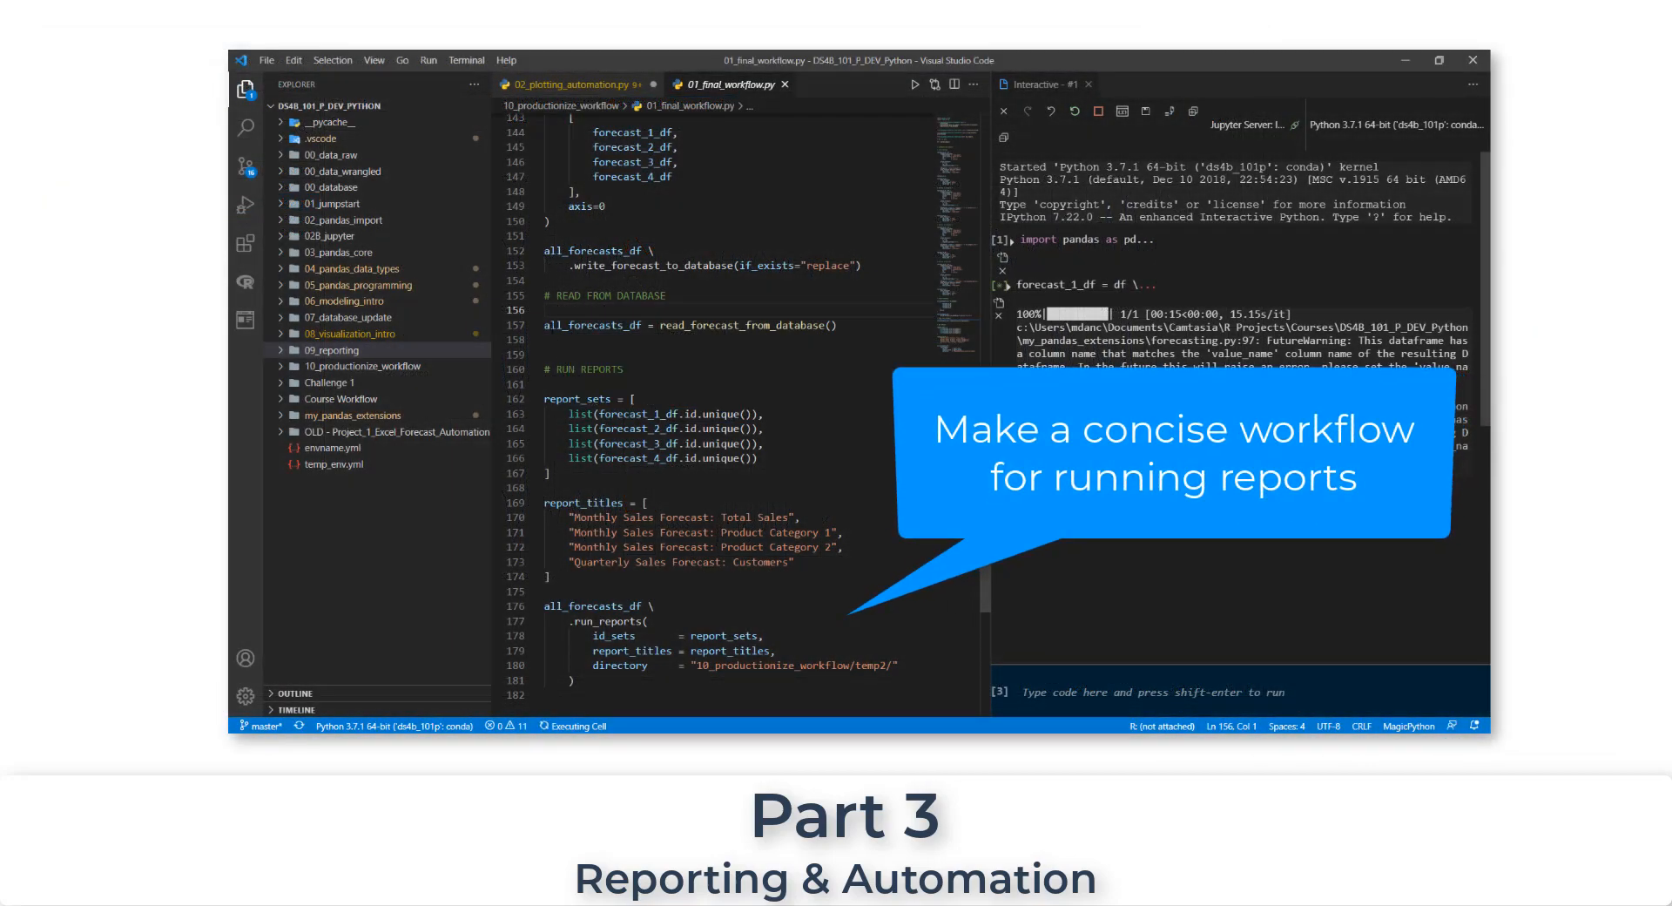
# Highlight the read_forecast_from_database line under # READ FROM DATABASE in 01_final_workflow.py
pyautogui.moveTo(547, 326); pyautogui.dragTo(584, 369)
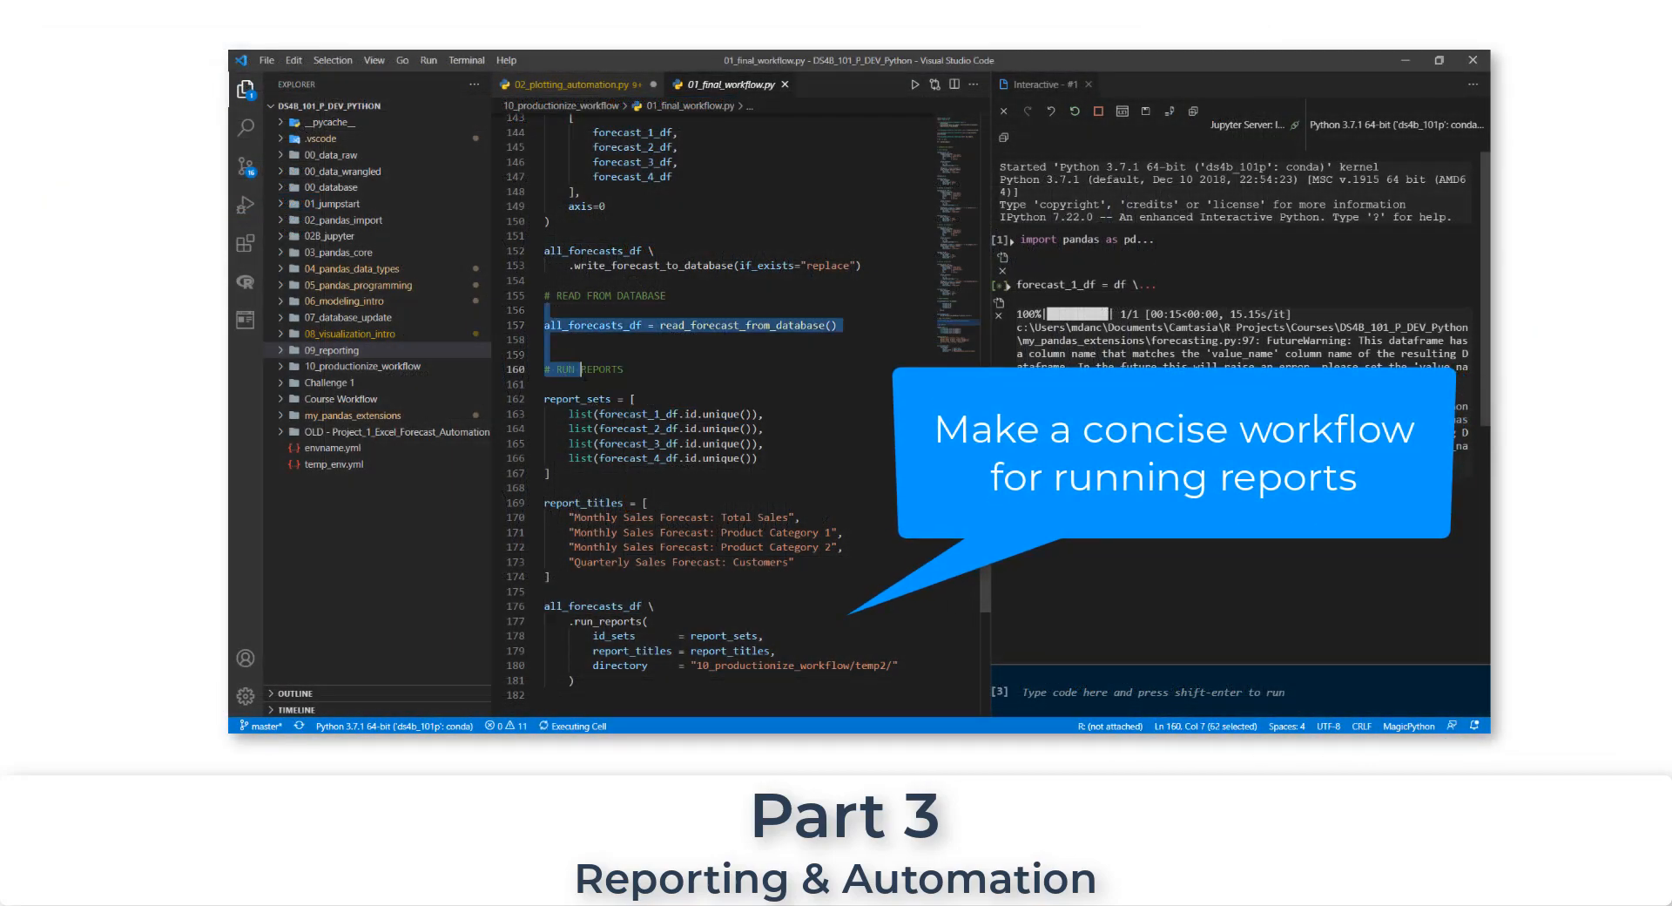